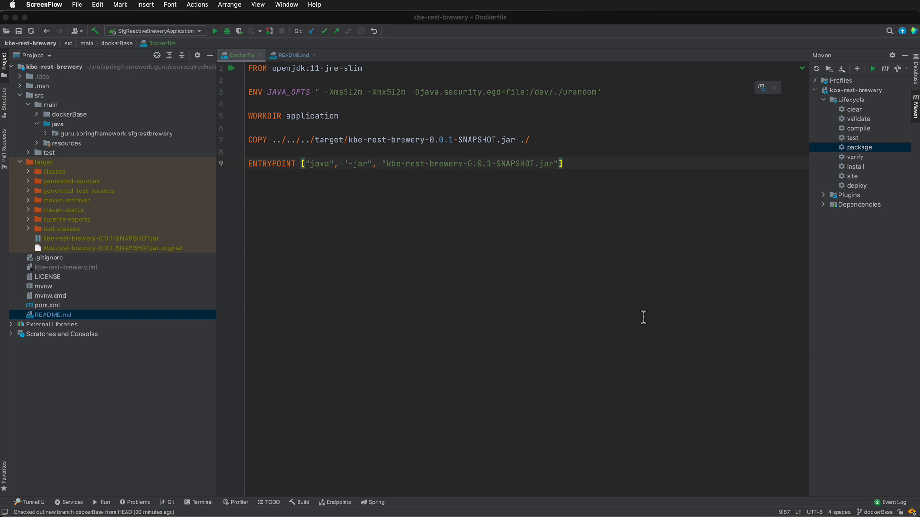
pyautogui.moveTo(202, 509)
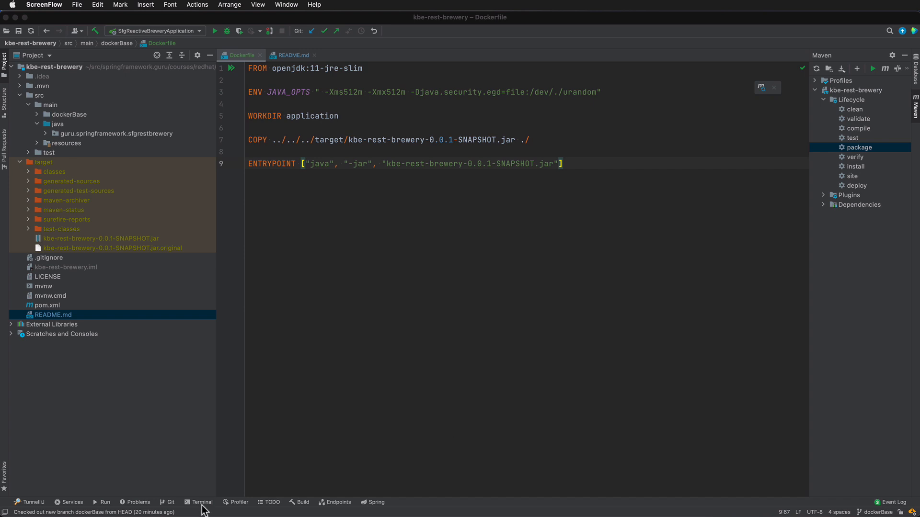
# Step: Open a local terminal in kbe-rest-brewery and reveal the Dockerfile under src/main/dockerBase
pyautogui.click(202, 502)
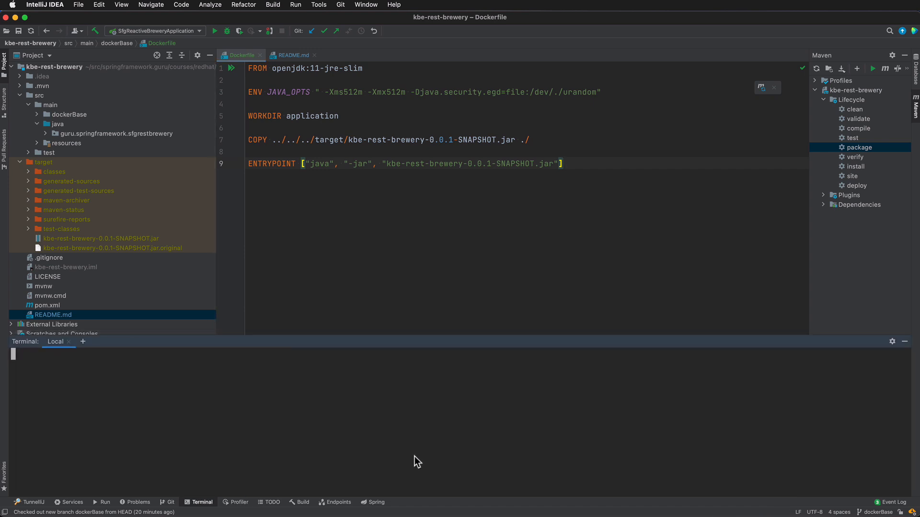
pyautogui.moveTo(333, 466)
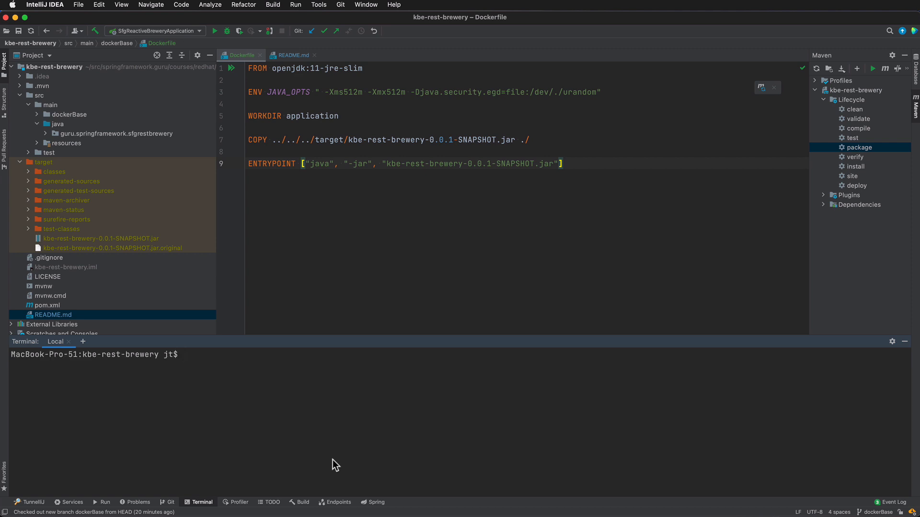
pyautogui.moveTo(52, 70)
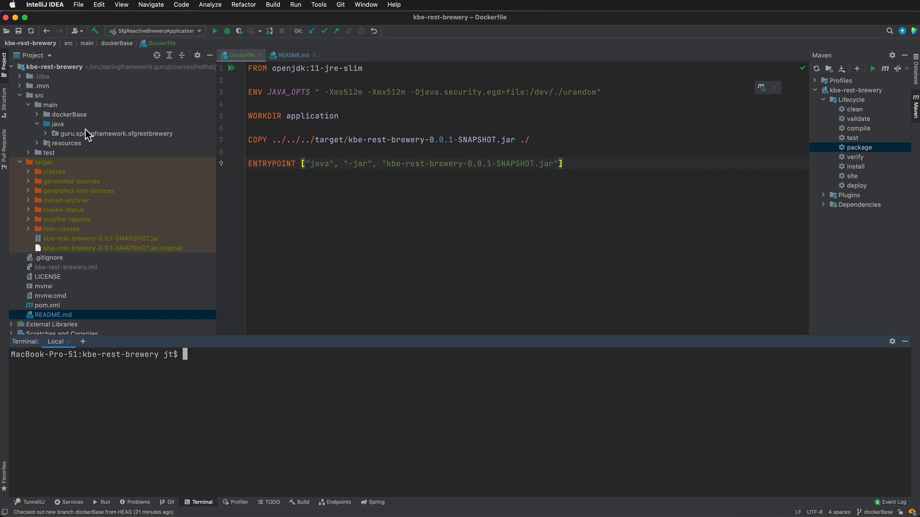
pyautogui.click(36, 114)
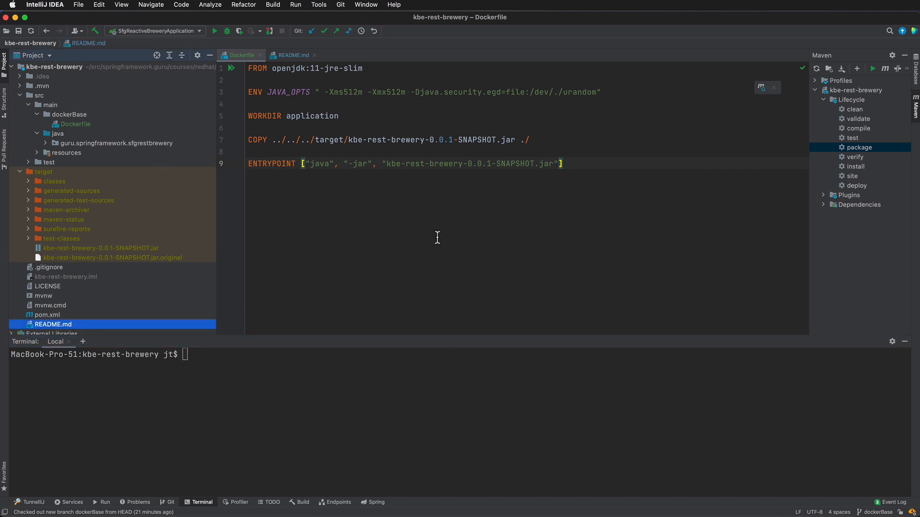
# Step: Show README.md with the docker build and docker run commands
pyautogui.click(291, 55)
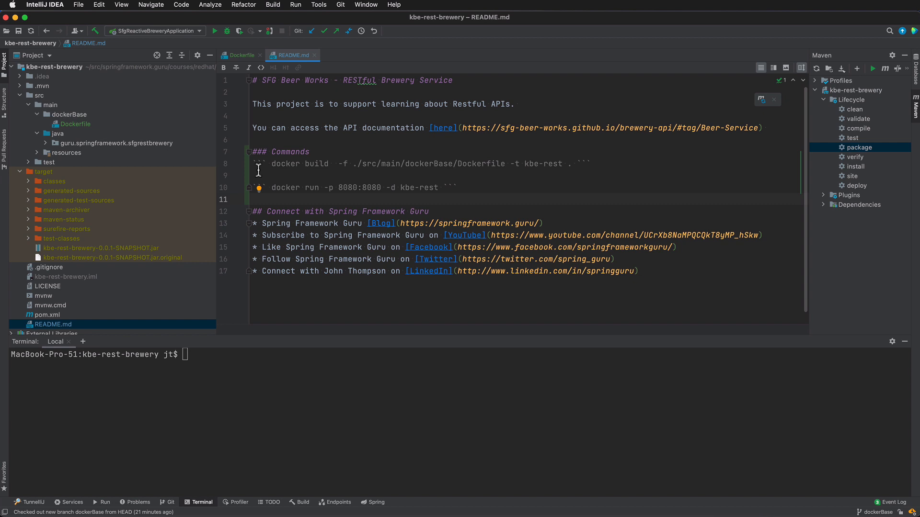
pyautogui.moveTo(441, 175)
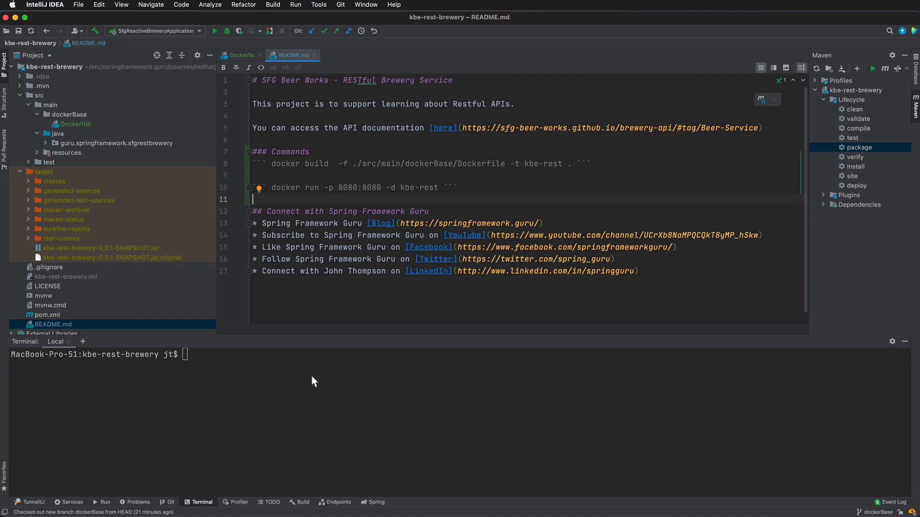
pyautogui.write('d')
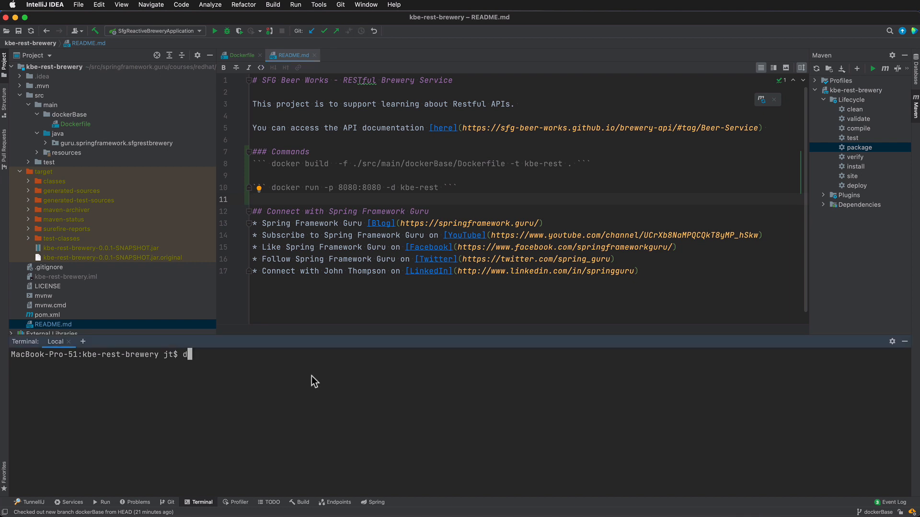
pyautogui.write('ocker p')
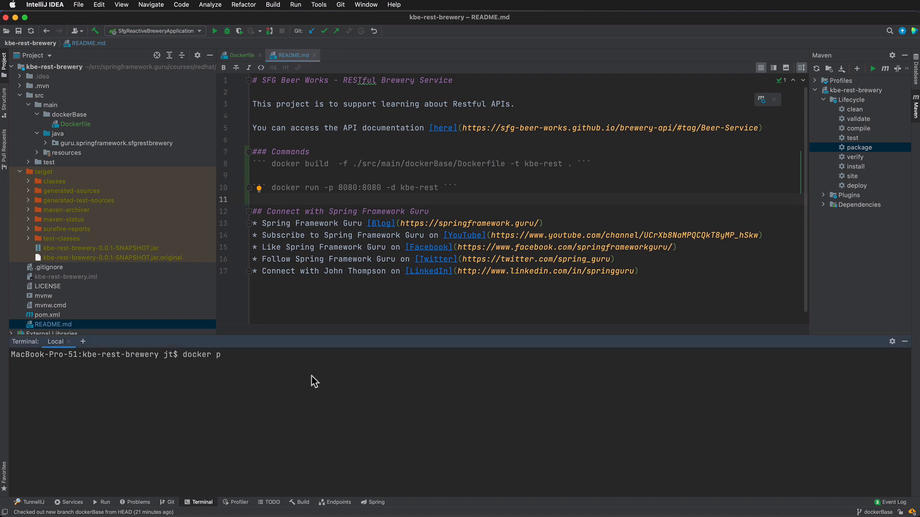
pyautogui.press('Return')
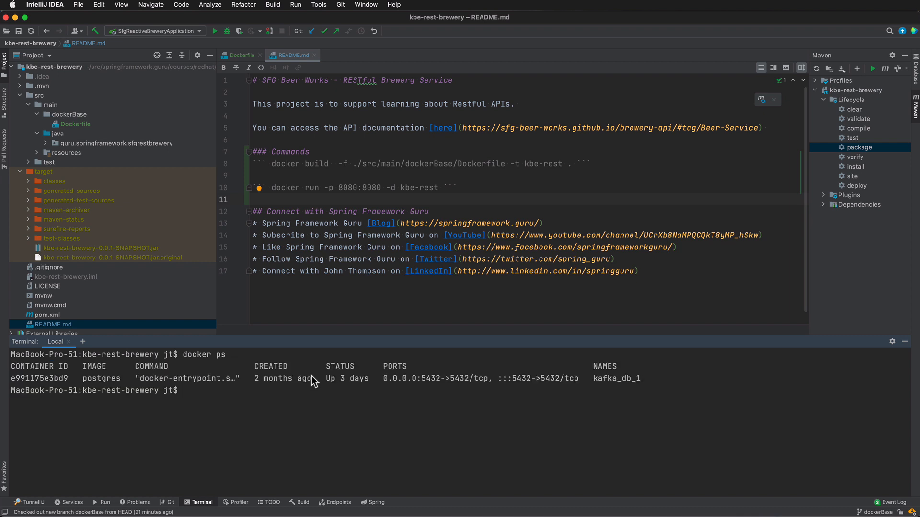
pyautogui.write('clear')
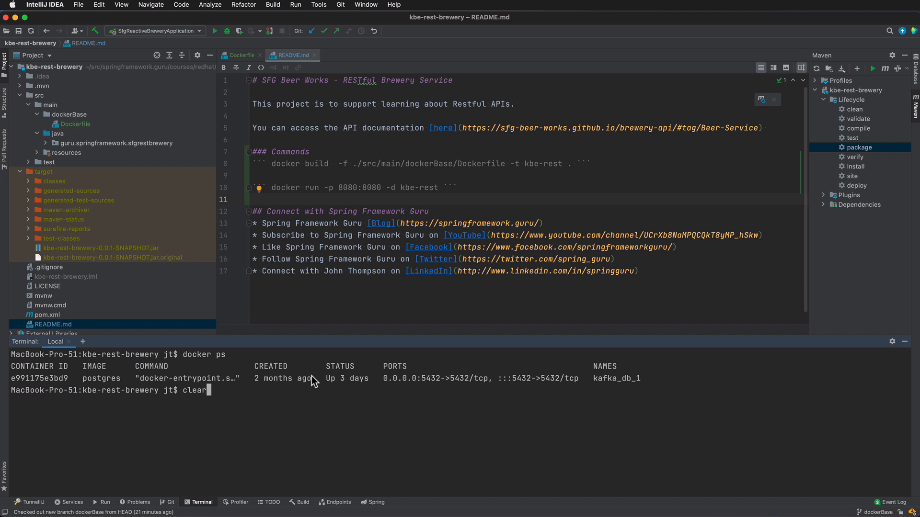
pyautogui.press('Return')
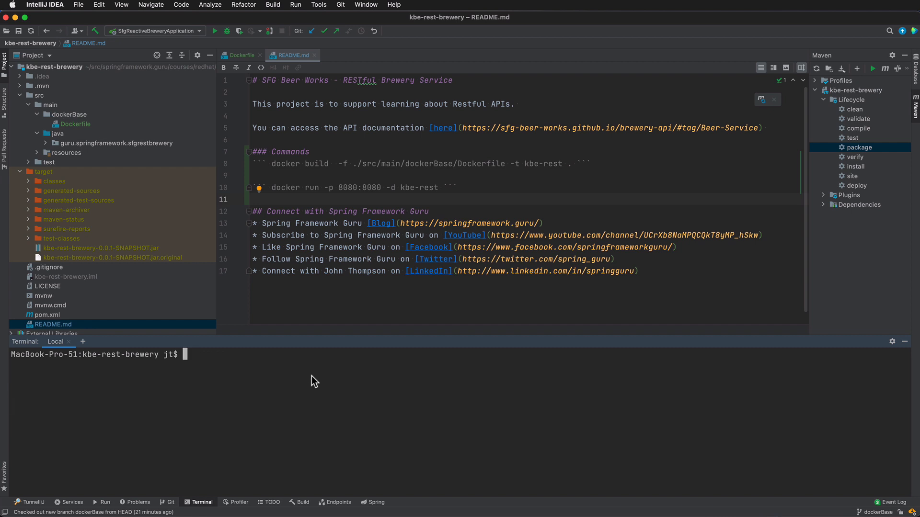
# Step: Enter 'docker build -f ./src/main/dockerBase/Dockerfile' in the terminal without running it
pyautogui.write('docker')
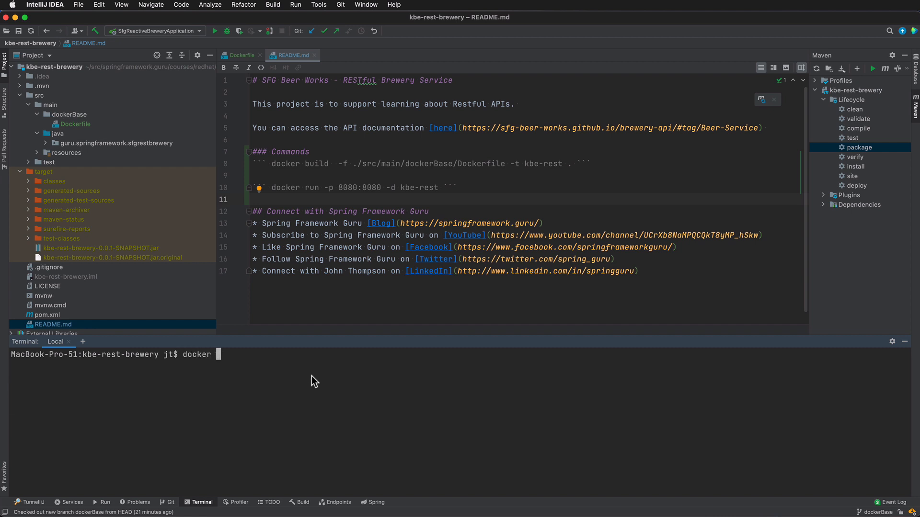
pyautogui.write('build')
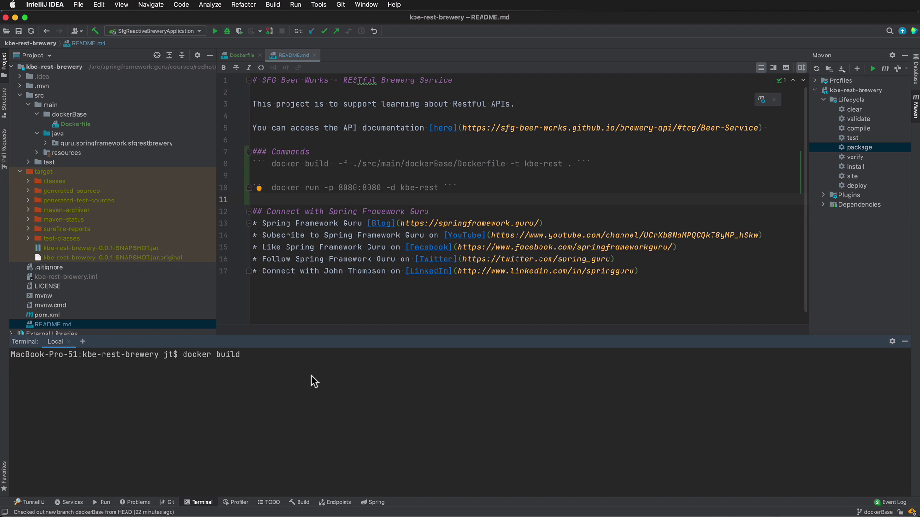
pyautogui.write('-f')
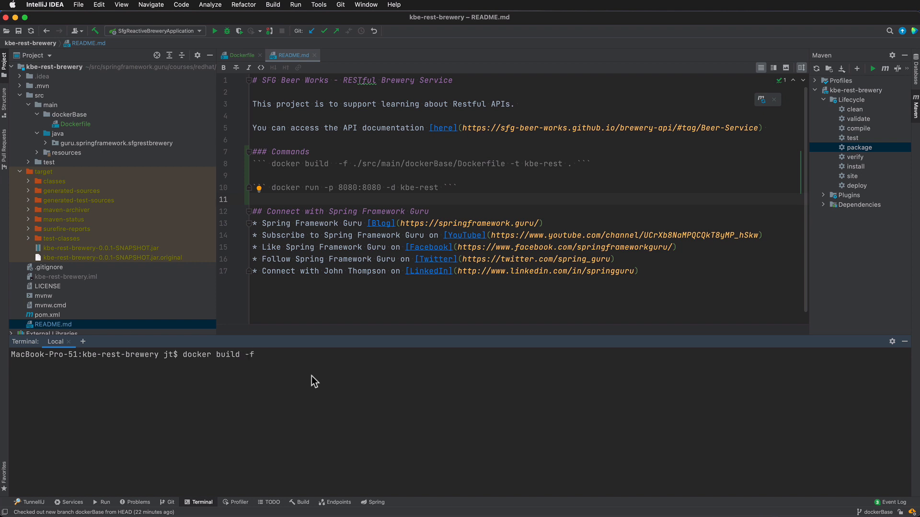
pyautogui.write('./src/')
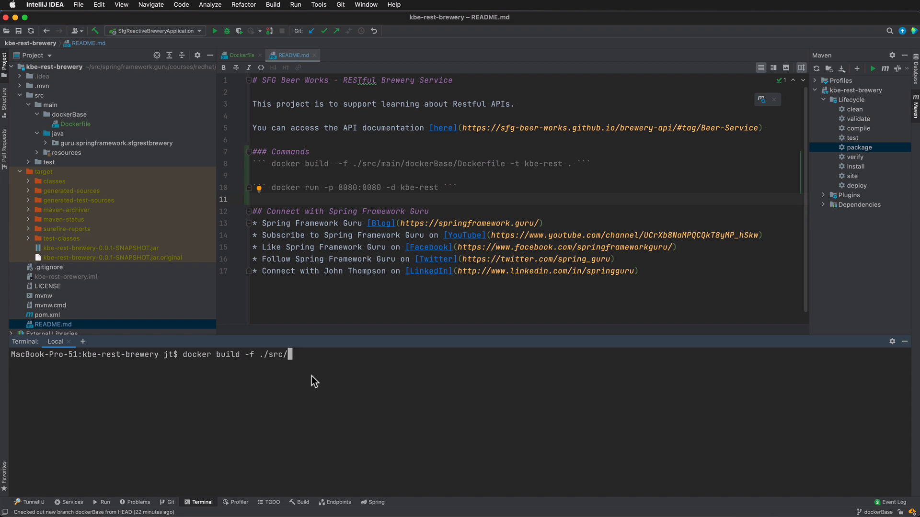
pyautogui.write('main/')
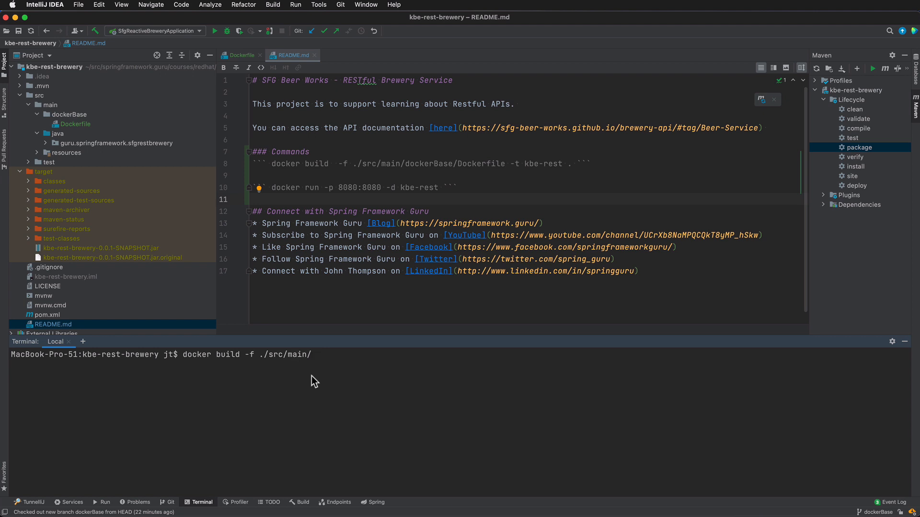
pyautogui.write('dockerBase/')
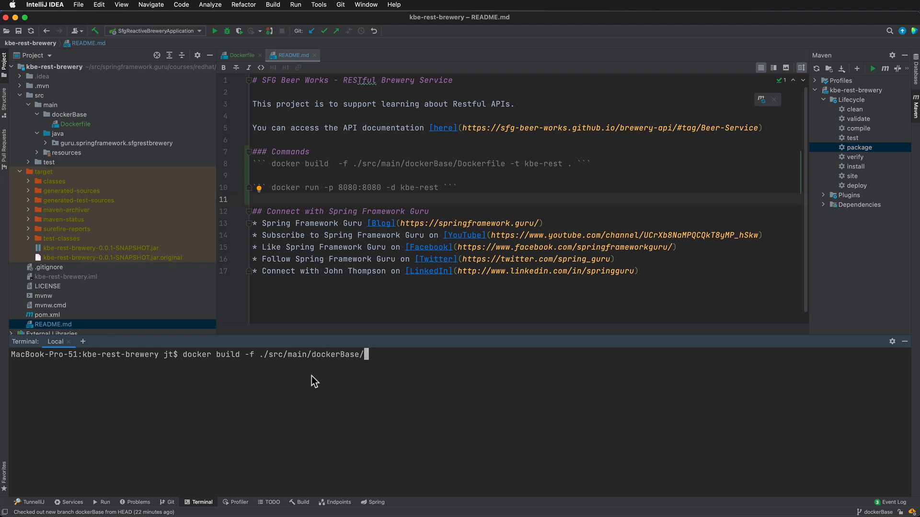
pyautogui.write('Dockerfile')
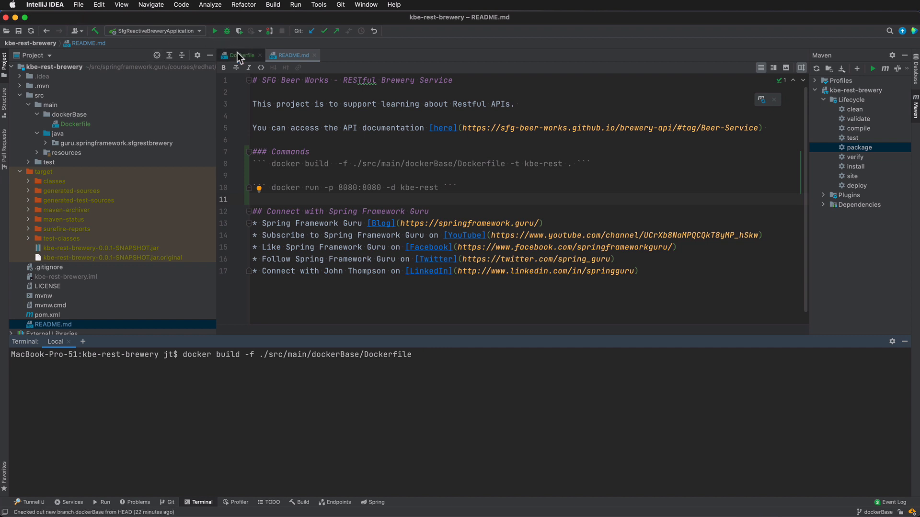
# Step: Switch to the Dockerfile to review its COPY of the target jar
pyautogui.click(241, 56)
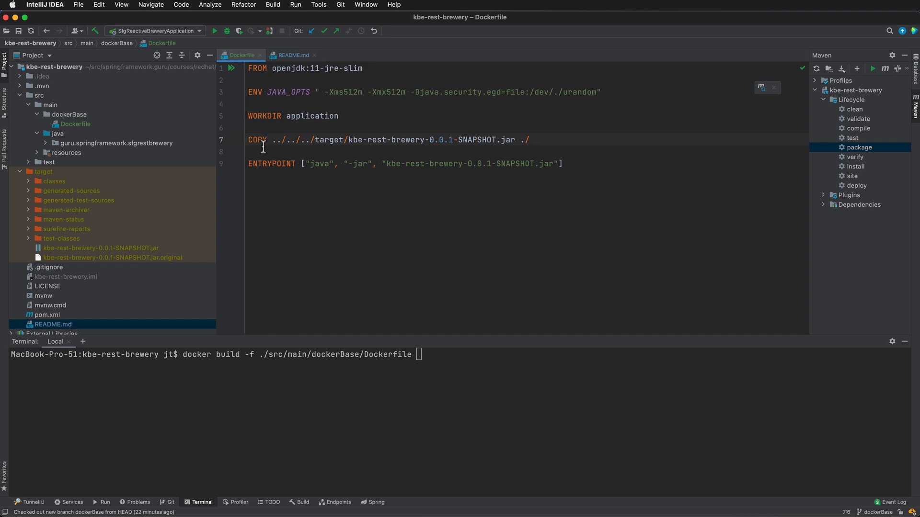
pyautogui.moveTo(407, 347)
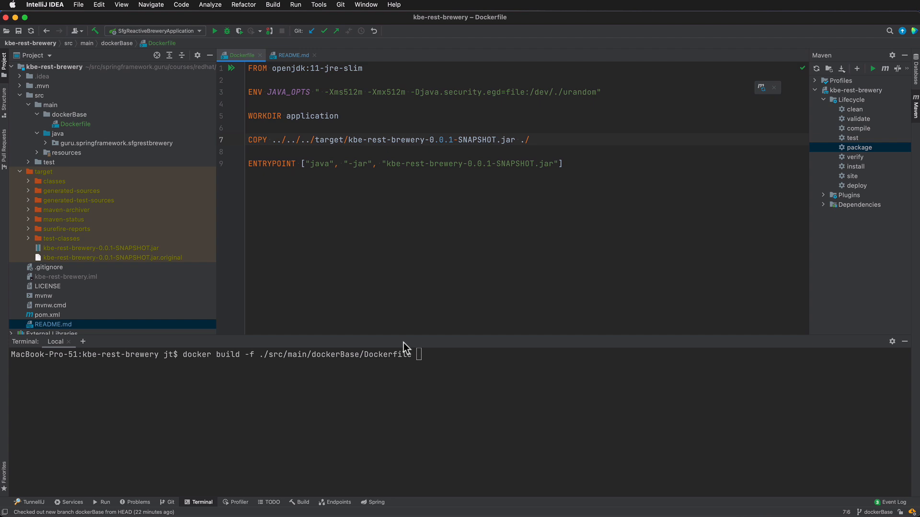
pyautogui.moveTo(92, 147)
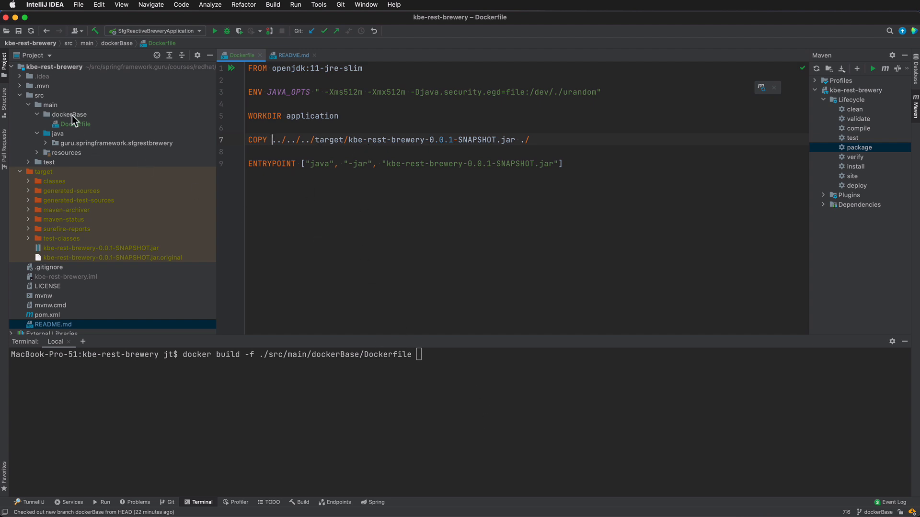
pyautogui.moveTo(673, 409)
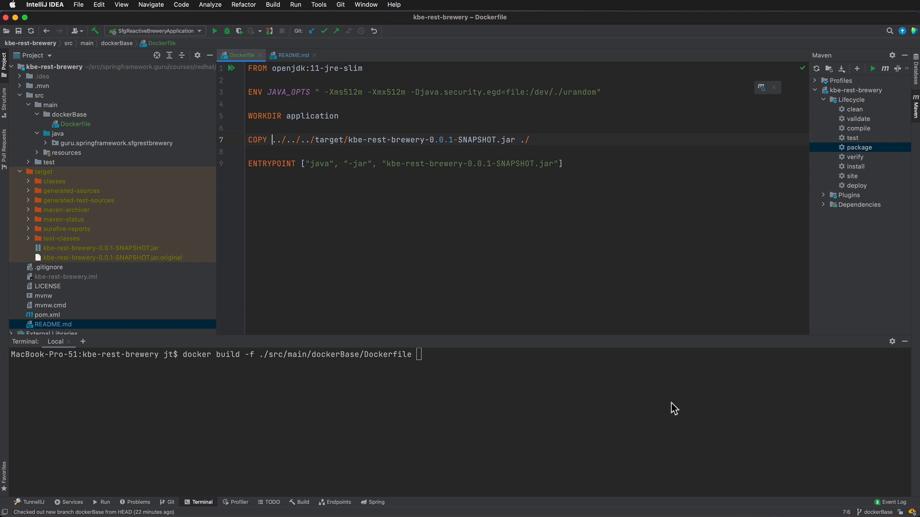
pyautogui.moveTo(660, 413)
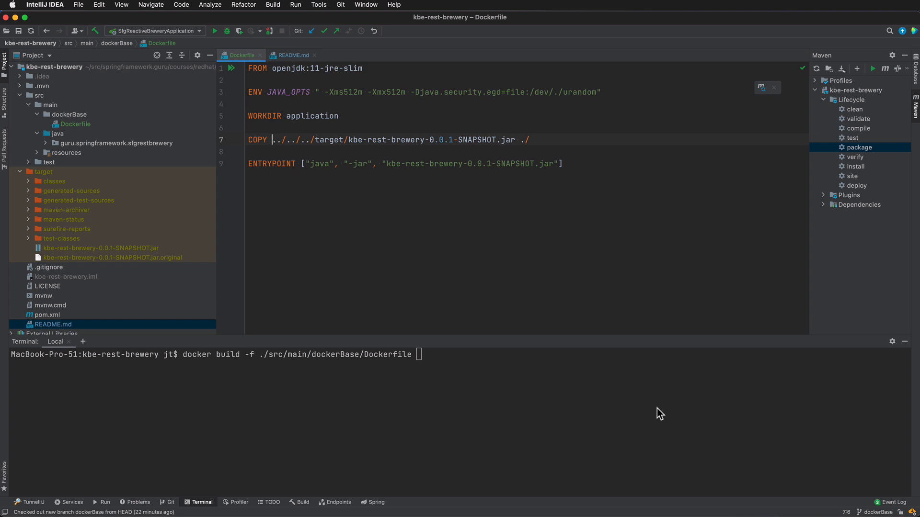
# Step: Run the build tagged '-t kbe-rest' without a context path, failing on the one-argument requirement
pyautogui.click(291, 56)
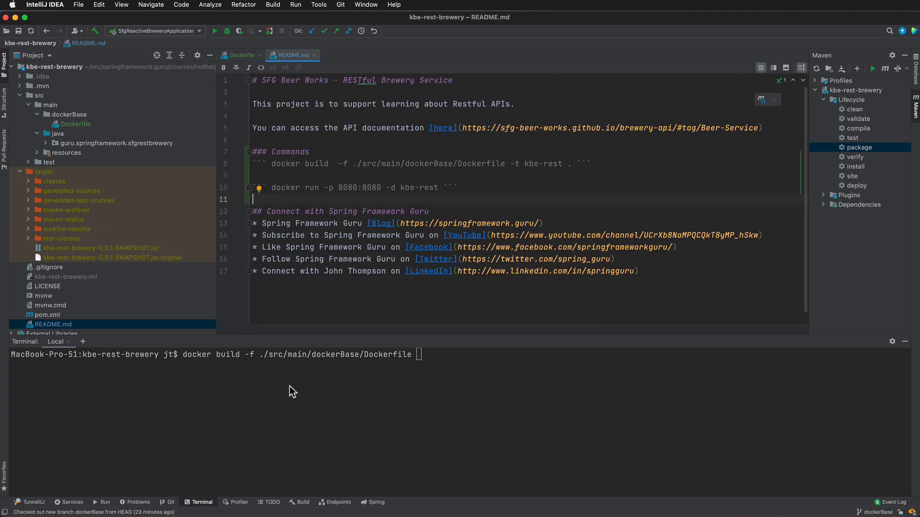
pyautogui.moveTo(480, 370)
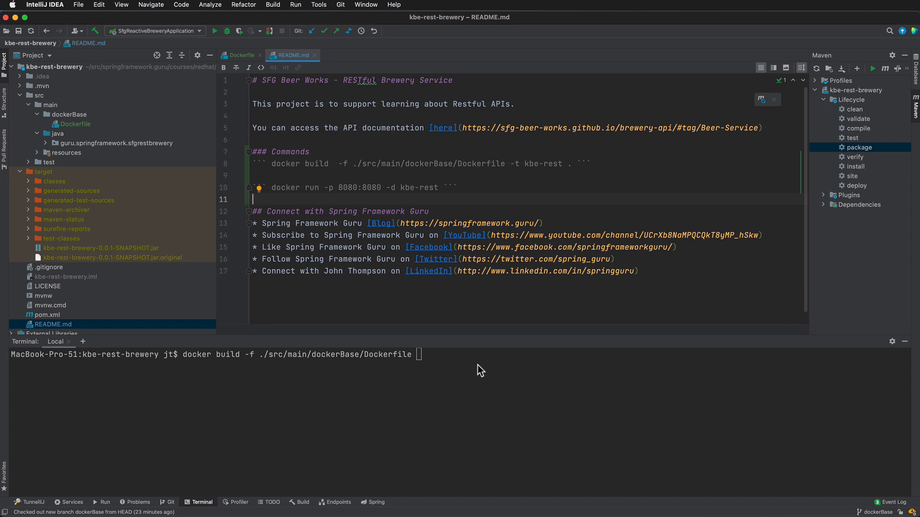
pyautogui.moveTo(443, 362)
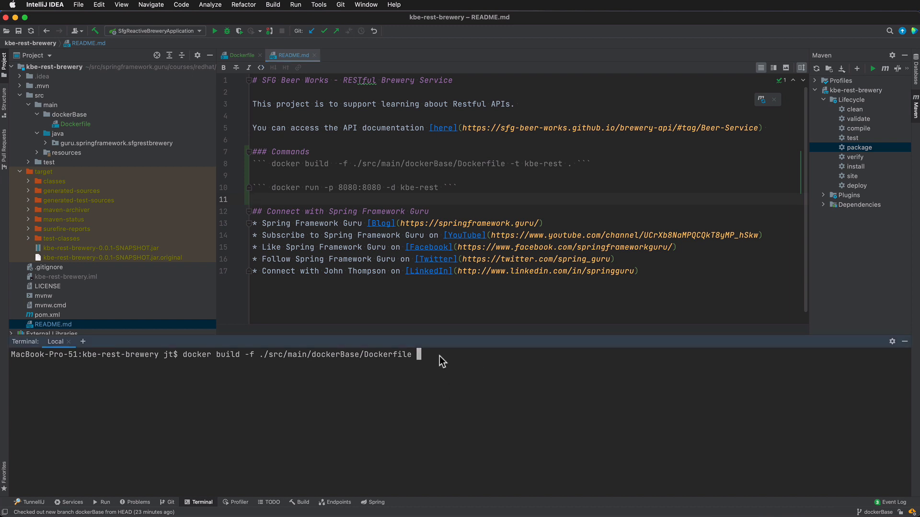
pyautogui.write('-t')
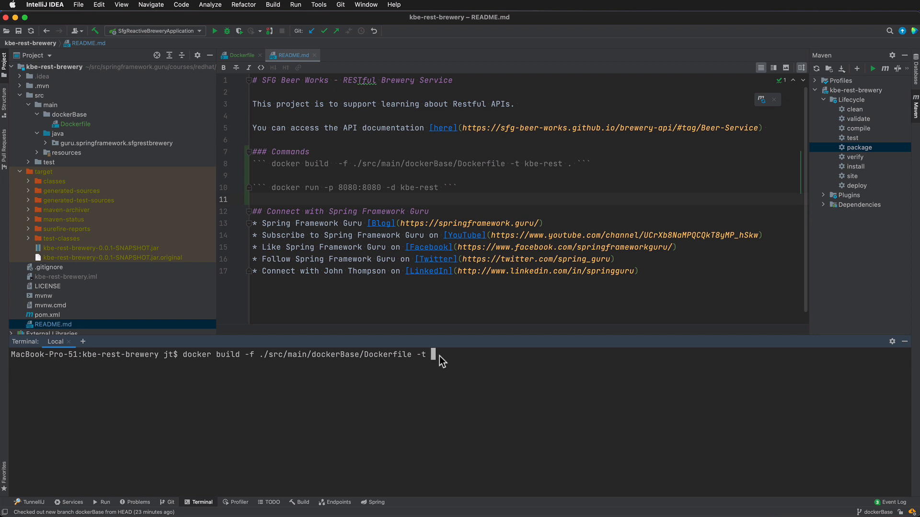
pyautogui.write('kbe-rest')
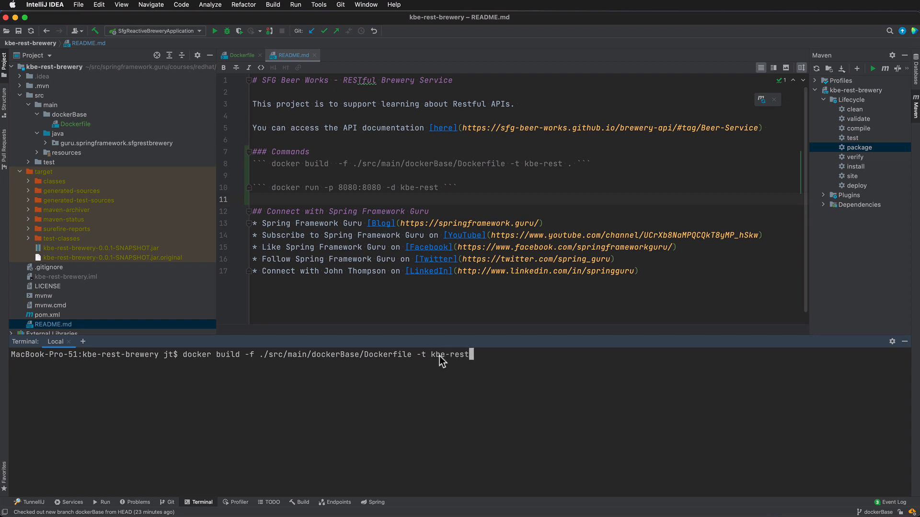
pyautogui.press('Return')
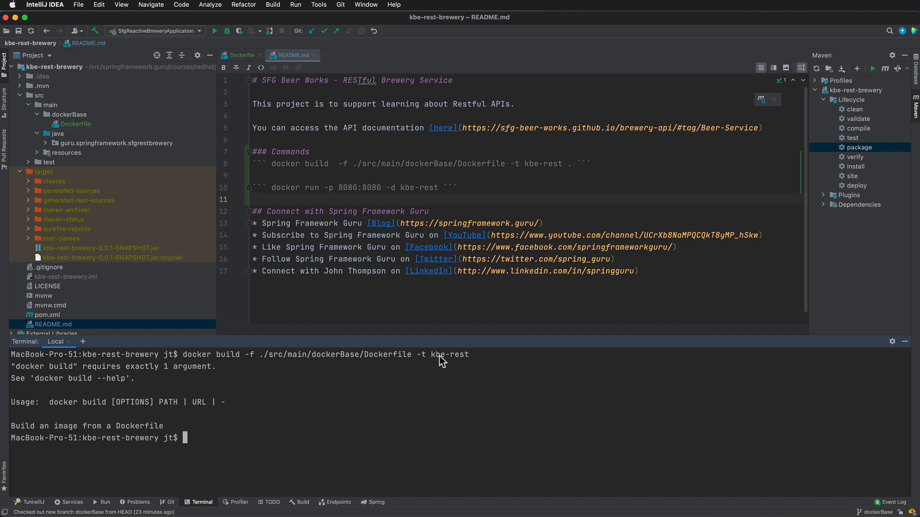
pyautogui.moveTo(302, 449)
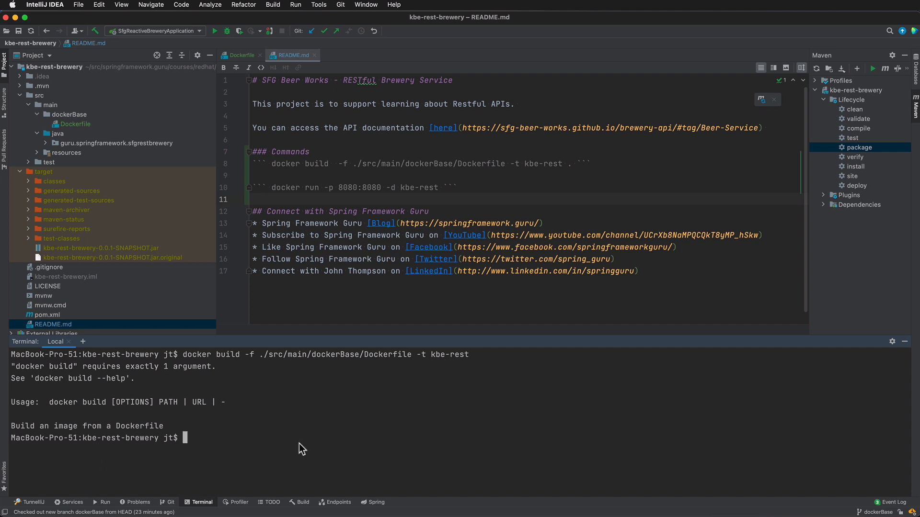
pyautogui.moveTo(856, 47)
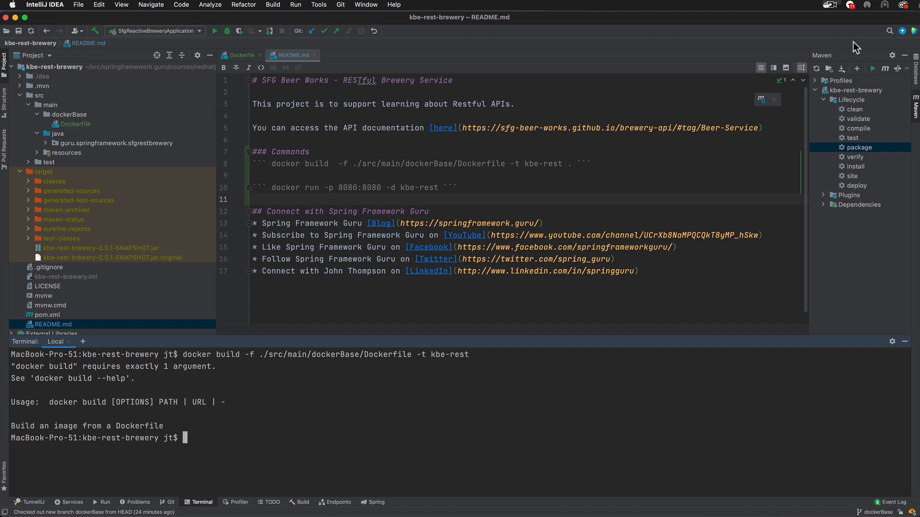
# Step: Rerun docker build with ' .' as context, producing the docker.io/library/kbe-rest image
pyautogui.write('docker build -f ./src/main/dockerBase/Dockerfile -t kbe-rest')
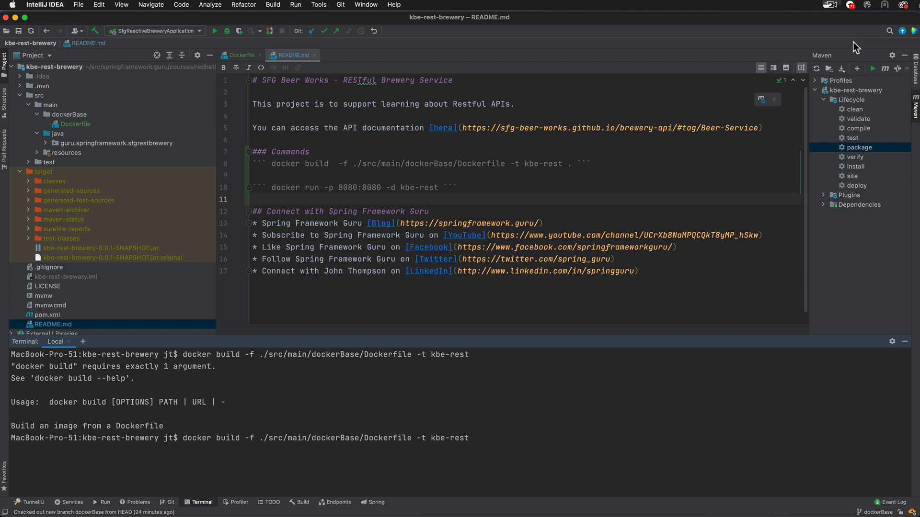
pyautogui.write('.')
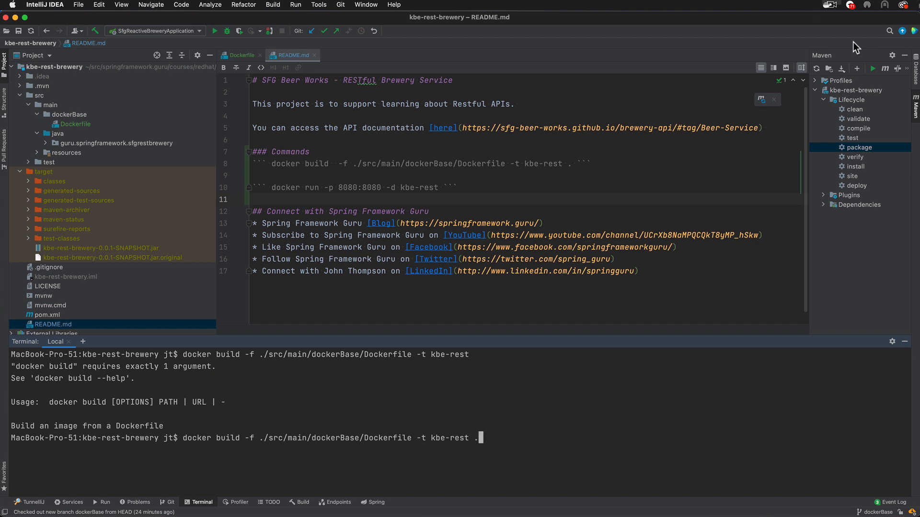
pyautogui.press('Return')
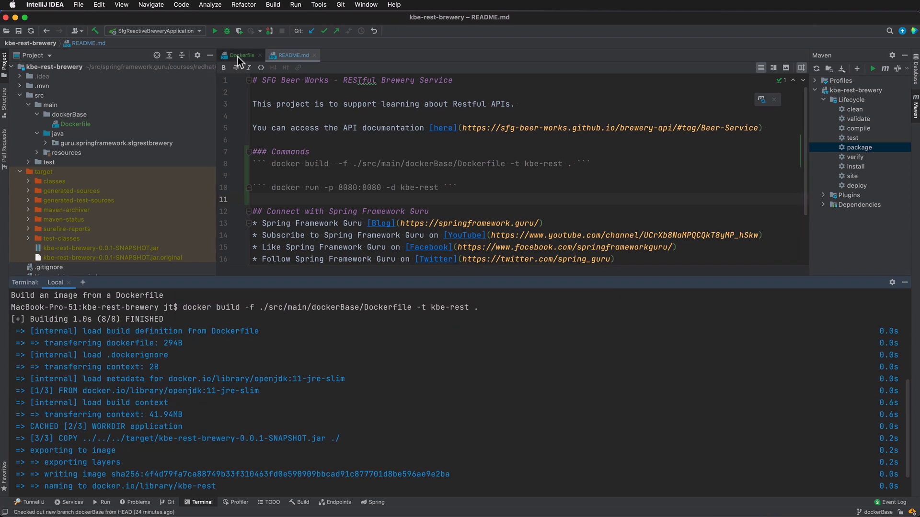
# Step: View the Dockerfile's build instructions beside the finished build output
pyautogui.click(241, 56)
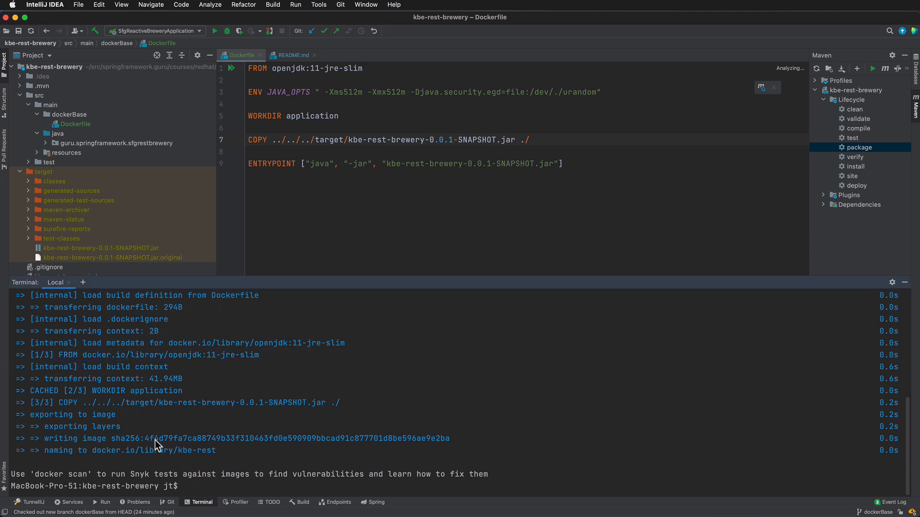
pyautogui.moveTo(189, 446)
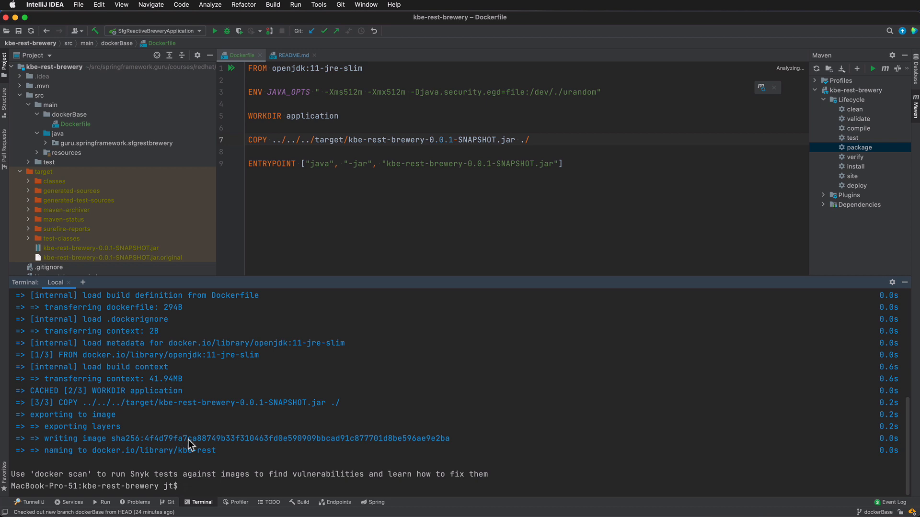
pyautogui.moveTo(542, 339)
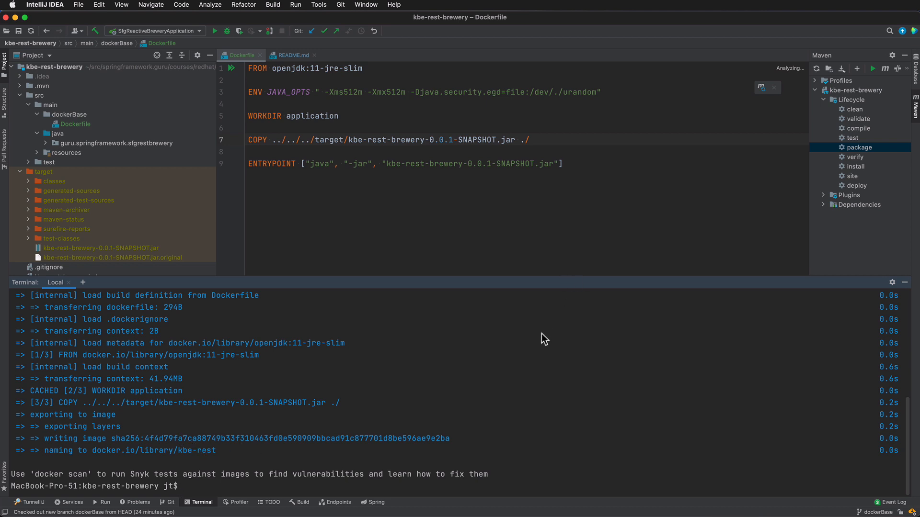
# Step: Return to README.md, clear the terminal, and enter 'docker run -p 8080:8080 kbe-rest' unrun
pyautogui.click(292, 55)
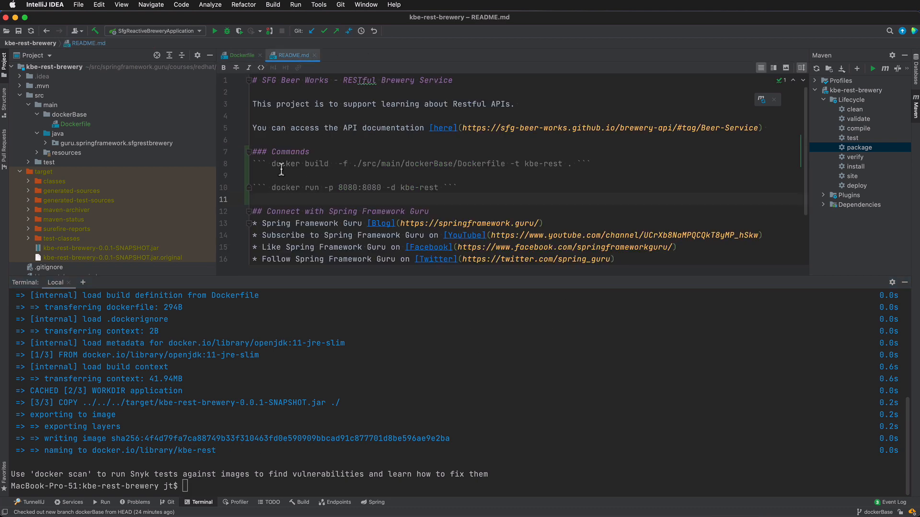
pyautogui.moveTo(638, 379)
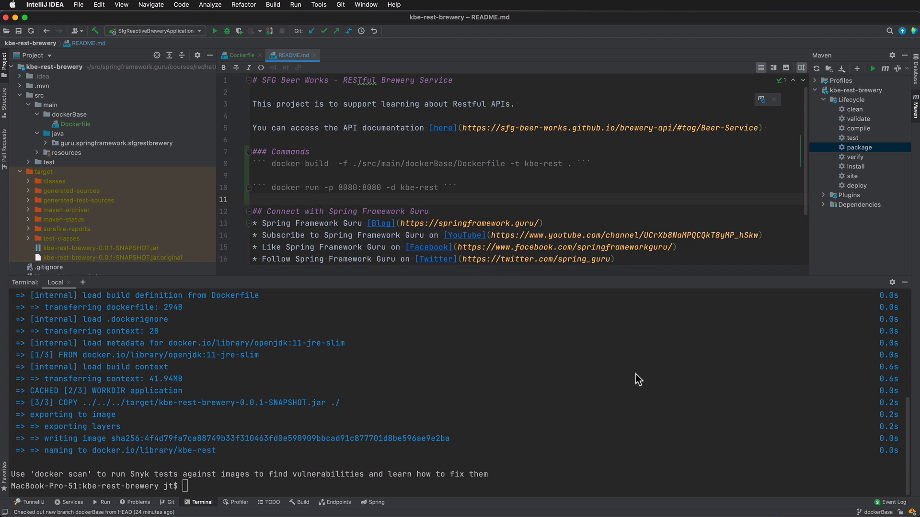
pyautogui.moveTo(576, 475)
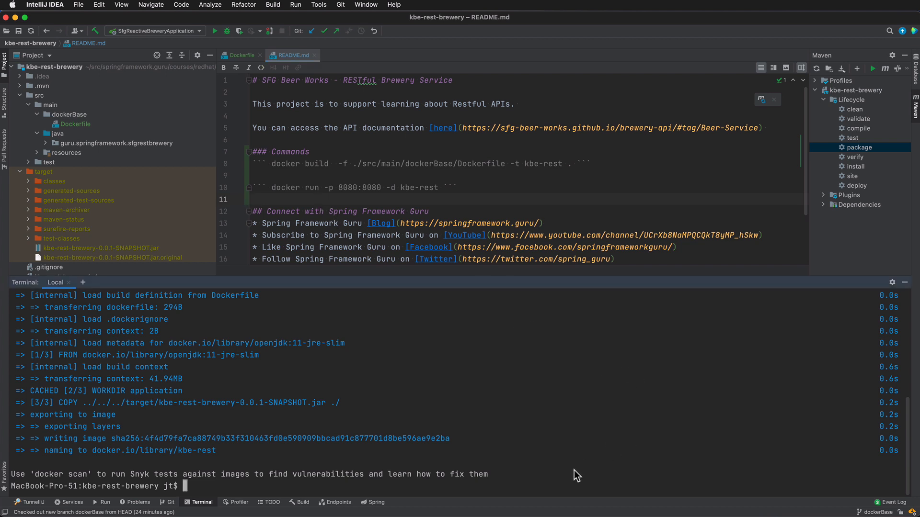
pyautogui.write('clea')
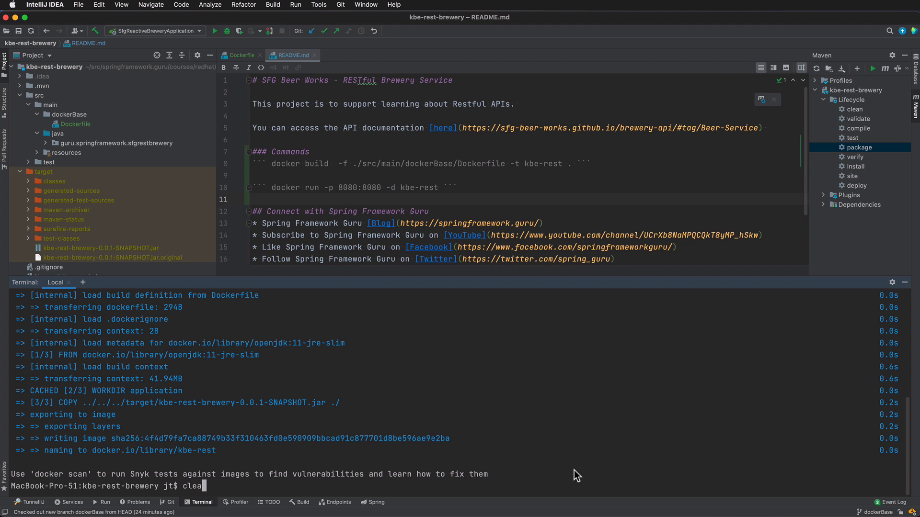
pyautogui.write('docker')
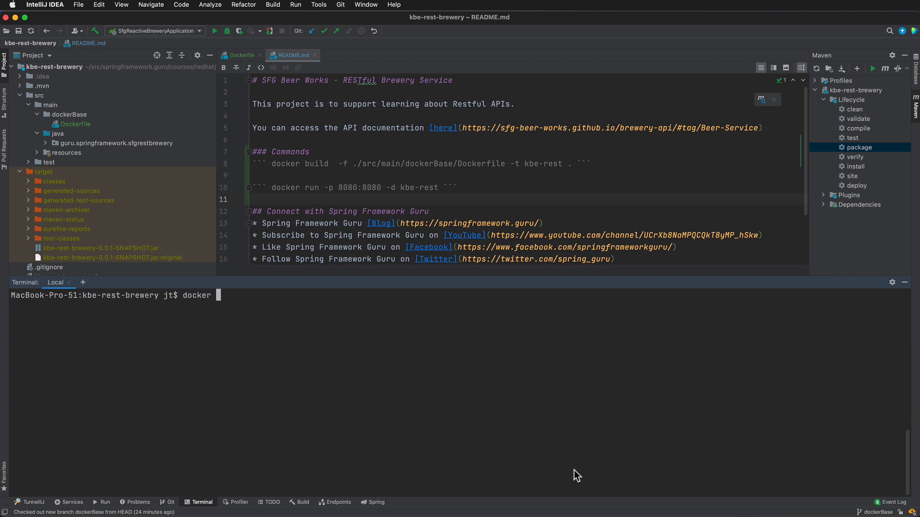
pyautogui.write('run')
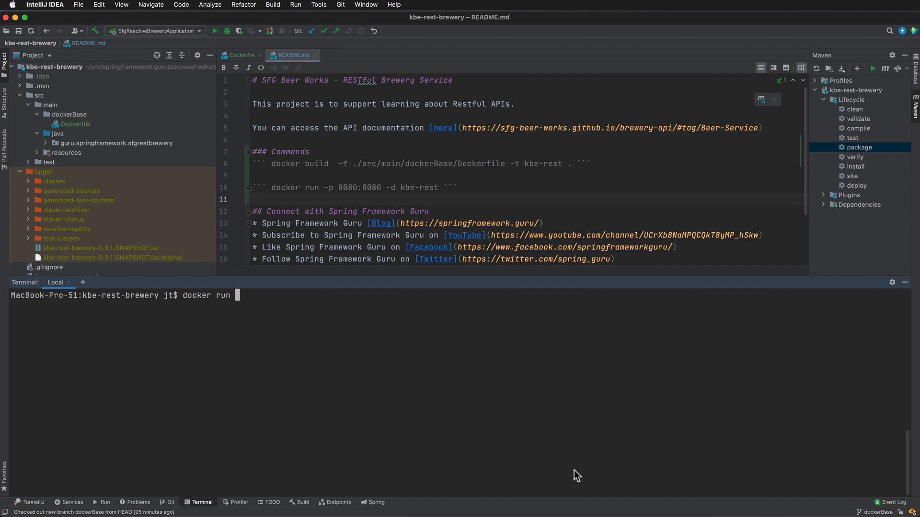
pyautogui.write('-p')
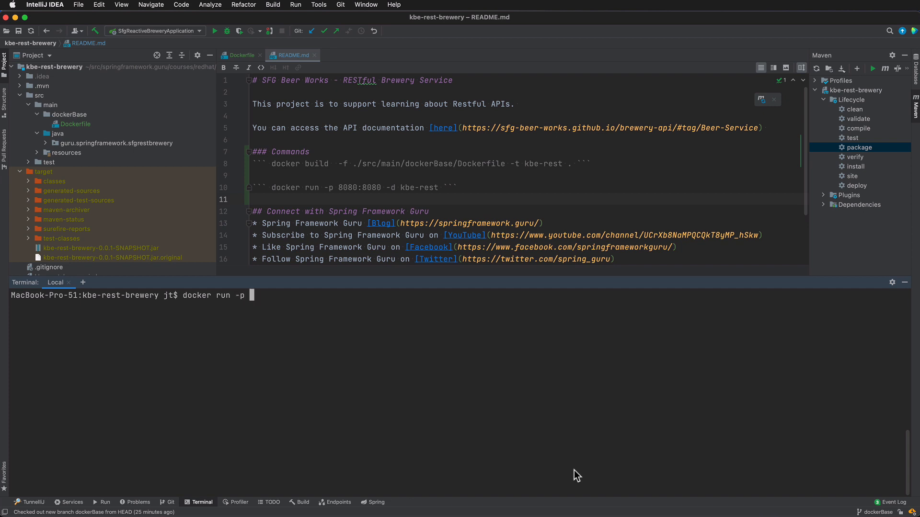
pyautogui.write('8080')
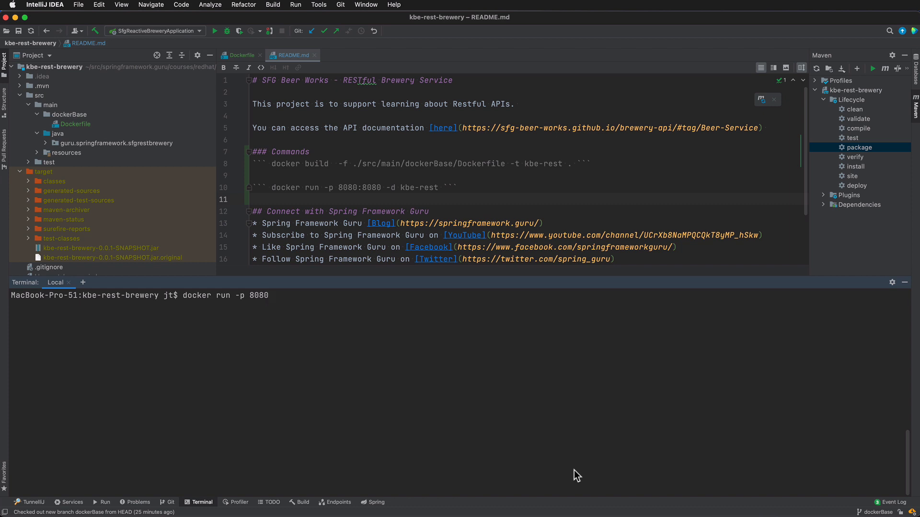
pyautogui.write(':8080')
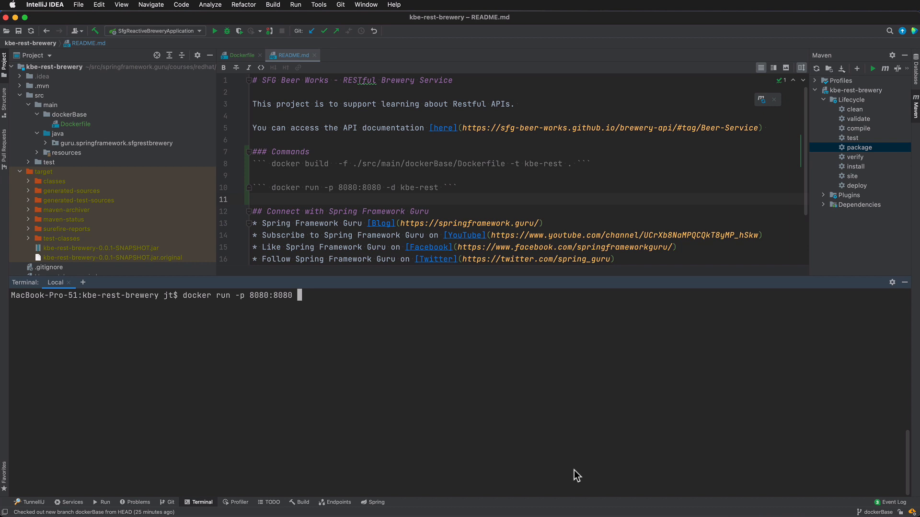
pyautogui.write('kbe-')
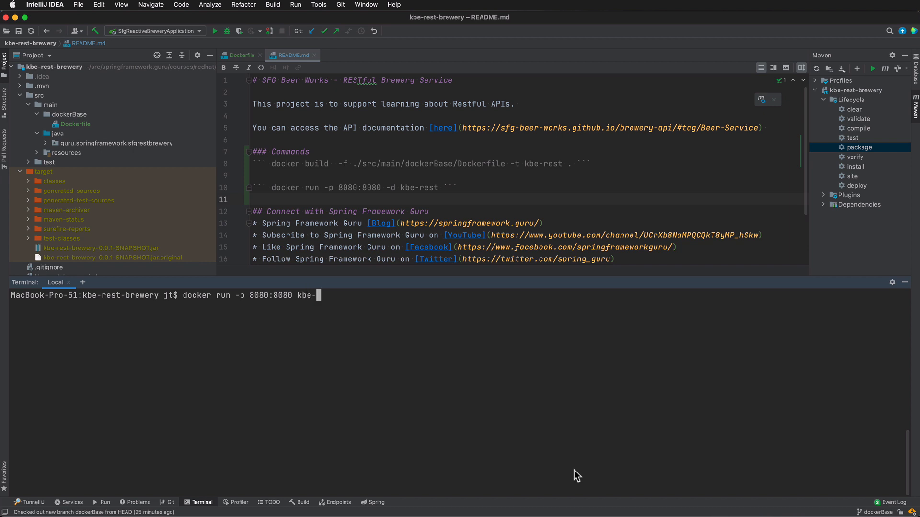
pyautogui.write('rest')
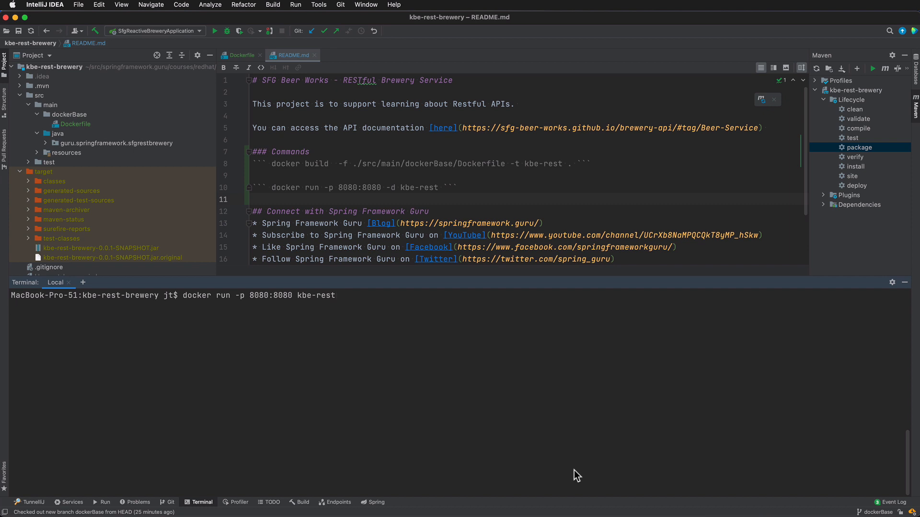
# Step: Start the kbe-rest container so Spring Boot brings up Tomcat on port 8080 and loads the beer records
pyautogui.press('Return')
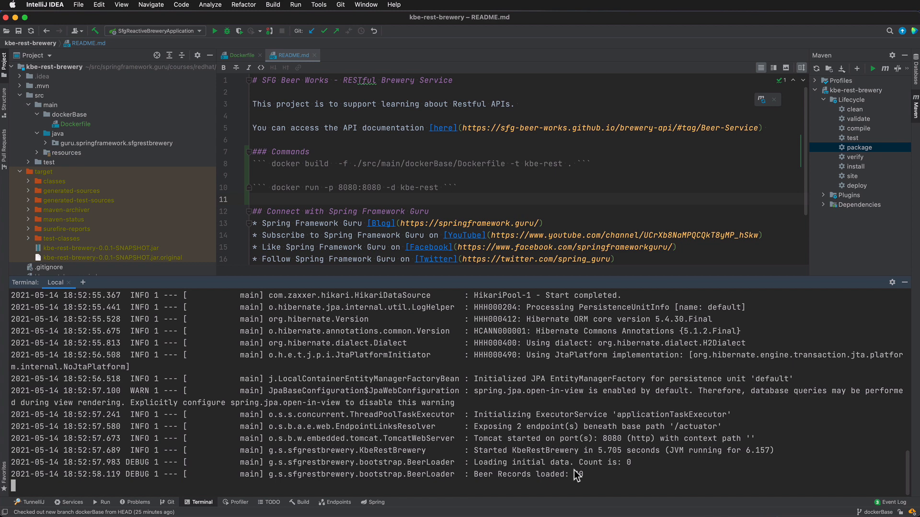
pyautogui.moveTo(712, 486)
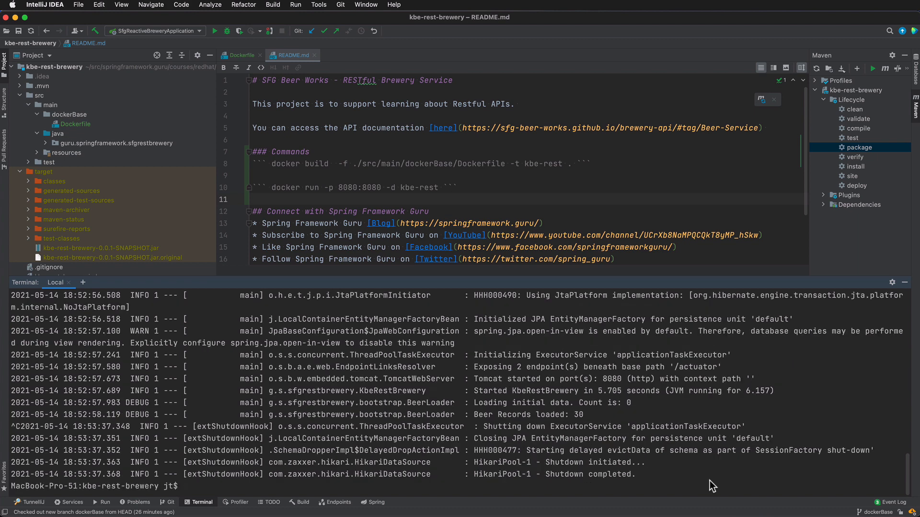
# Step: Clear the terminal and run docker ps, listing only the postgres container
pyautogui.write('cle')
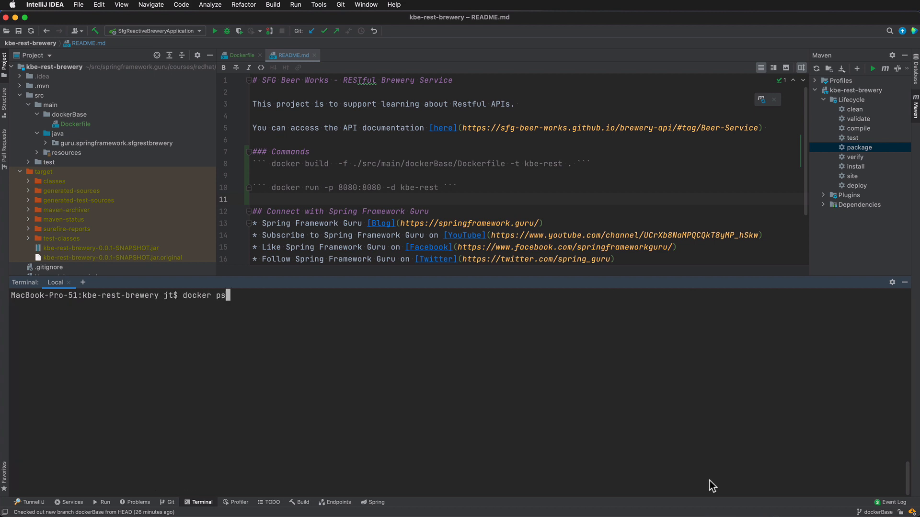
pyautogui.press('Return')
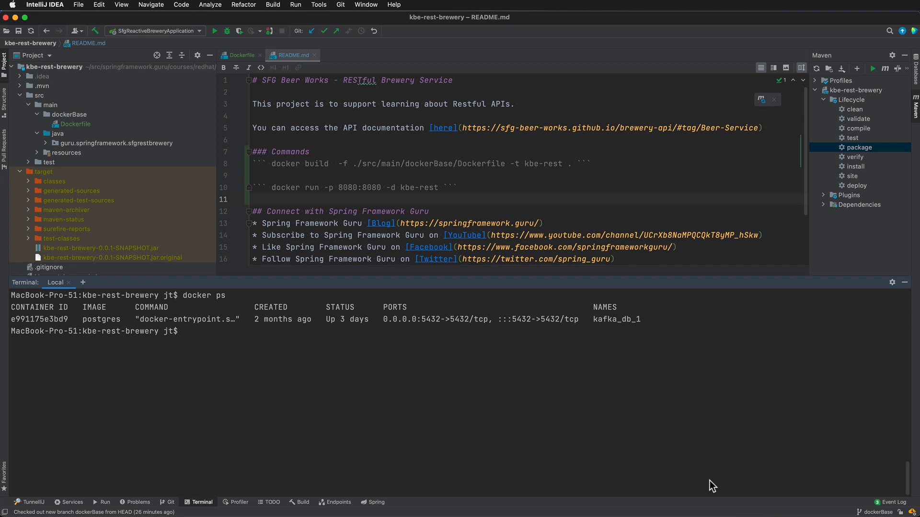